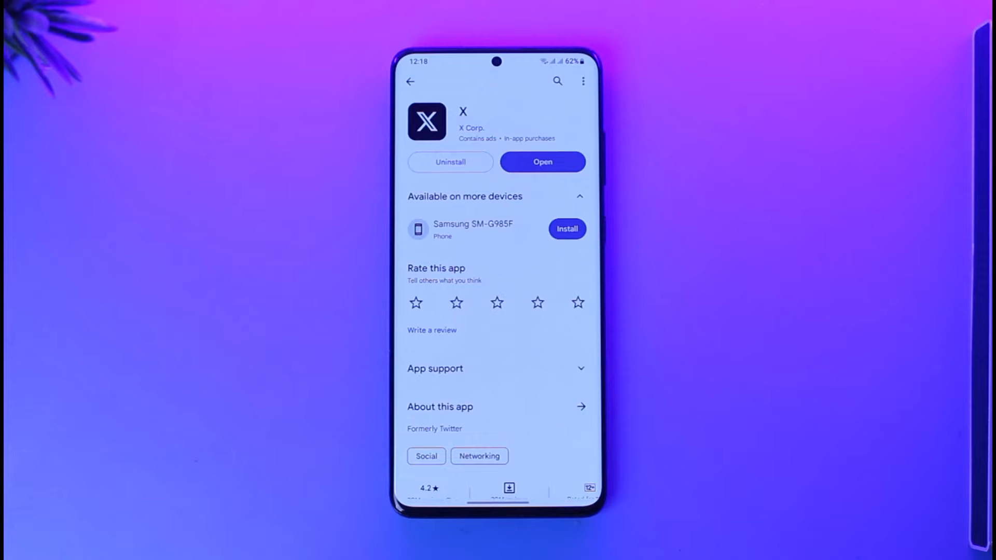
# Launch X from Play Store and reach Account information via Settings and privacy > Your account.
pyautogui.click(541, 162)
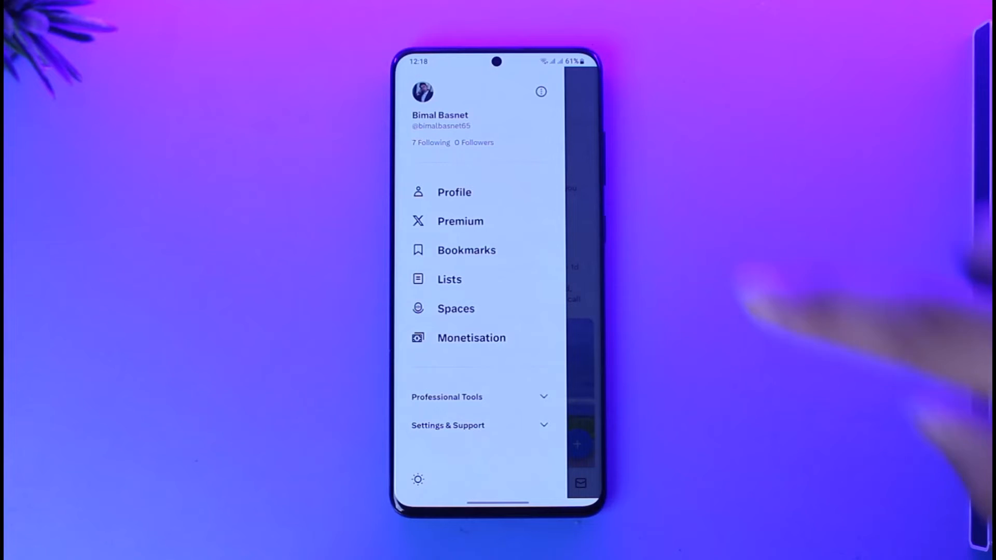
pyautogui.click(447, 425)
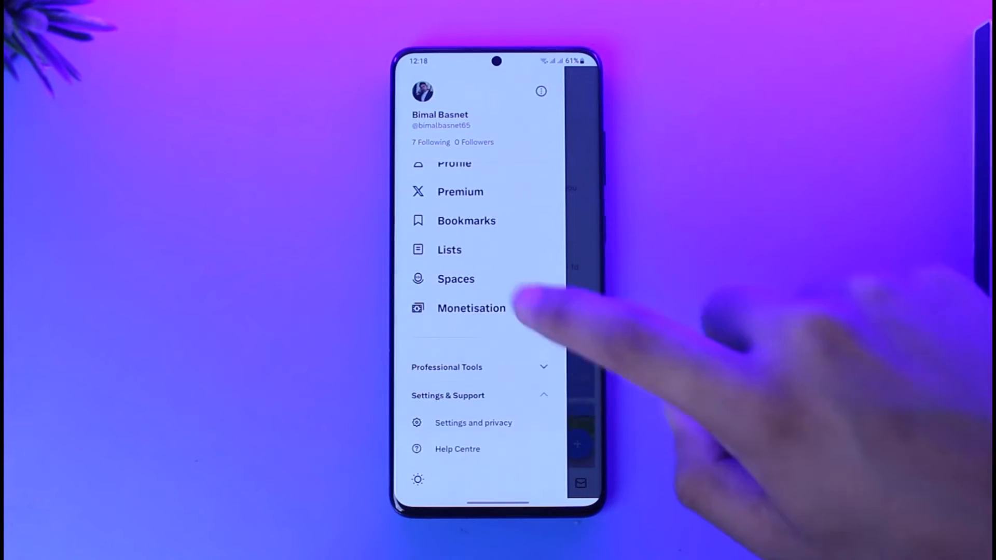
pyautogui.click(473, 422)
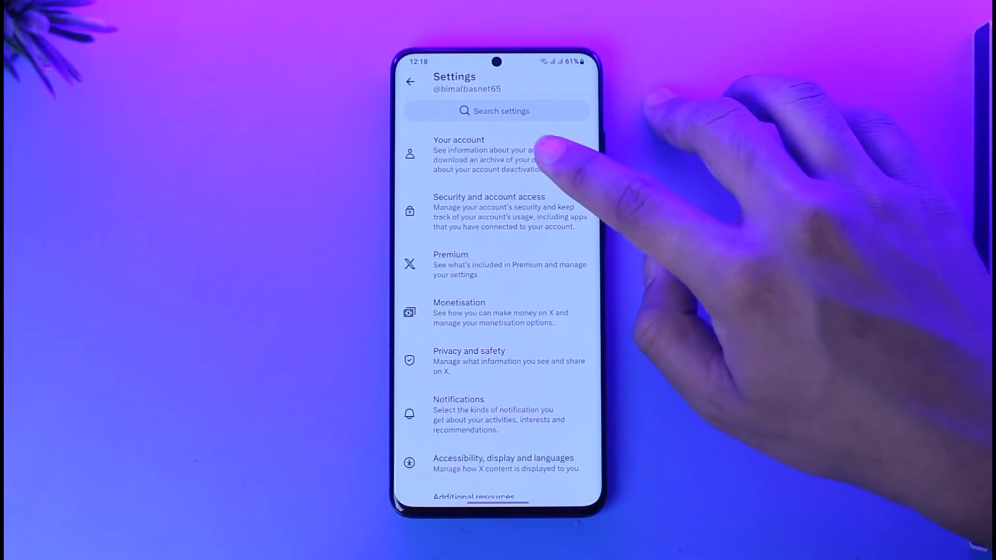
pyautogui.click(483, 154)
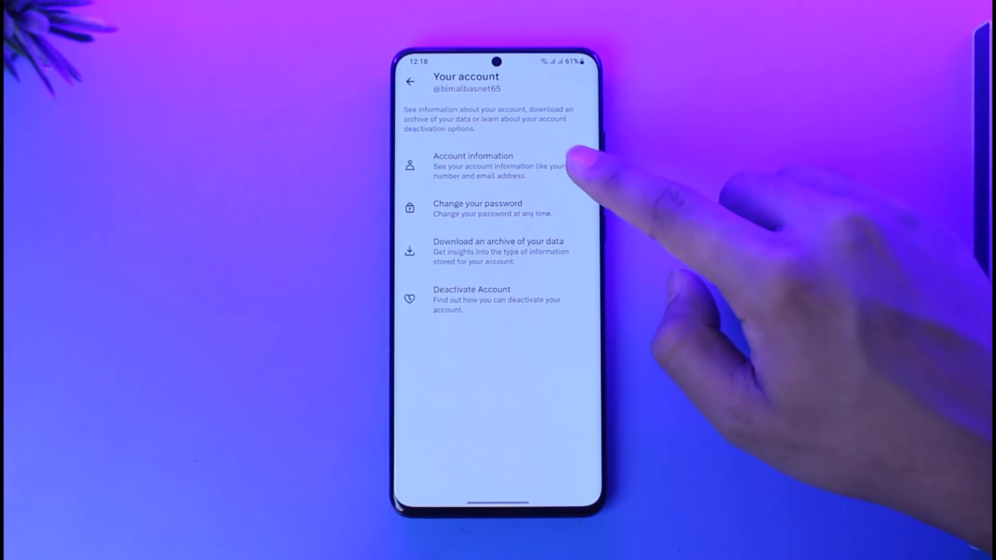
pyautogui.click(472, 166)
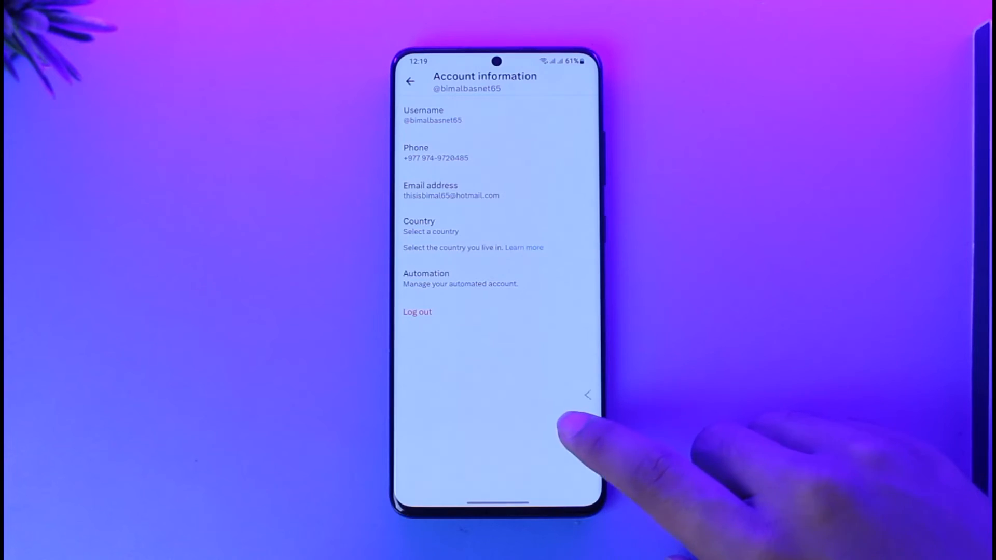
# Return from Account information to the main Settings list.
pyautogui.click(411, 81)
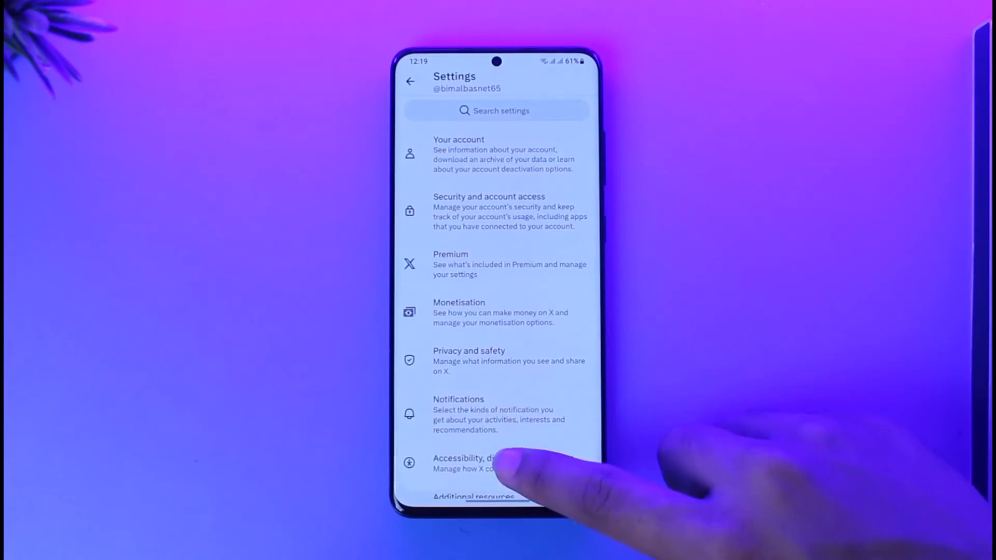